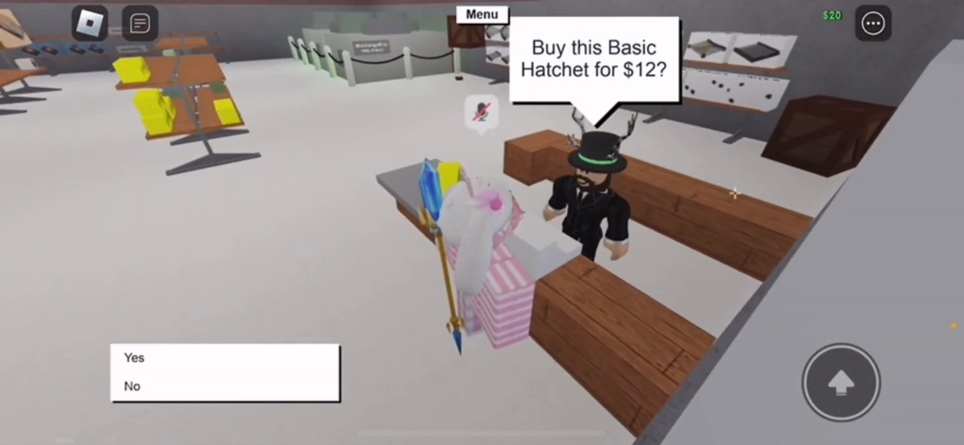
Accept the shopkeeper's offer and buy the Basic Hatchet for $12
{"action": "left_click", "coordinate": [132, 357]}
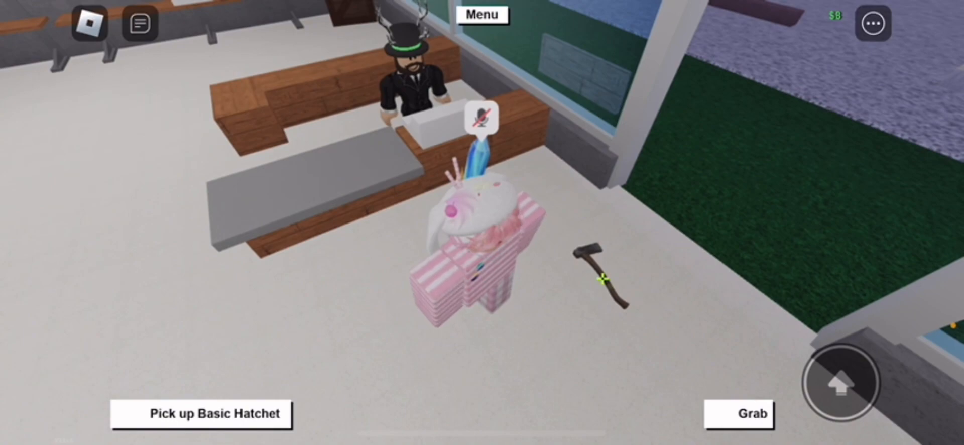
Pick up the Basic Hatchet into the inventory and dismiss the 'You got axe!' popup
{"action": "left_click", "coordinate": [205, 414]}
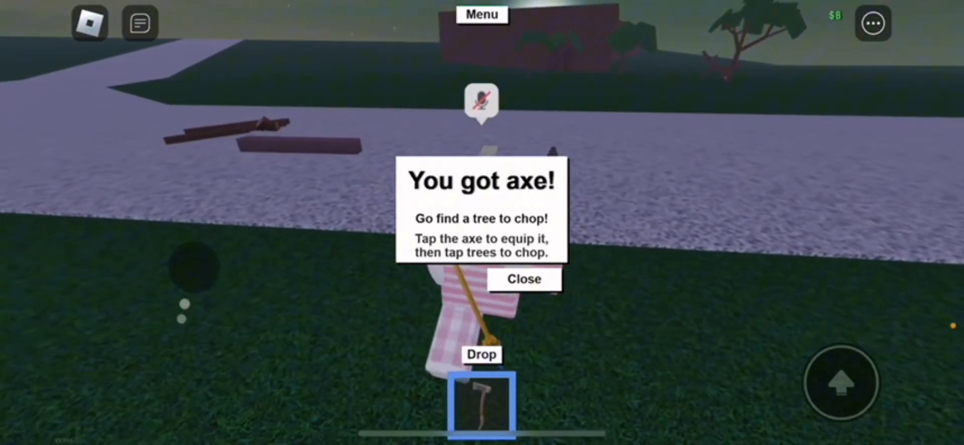
{"action": "left_click", "coordinate": [524, 279]}
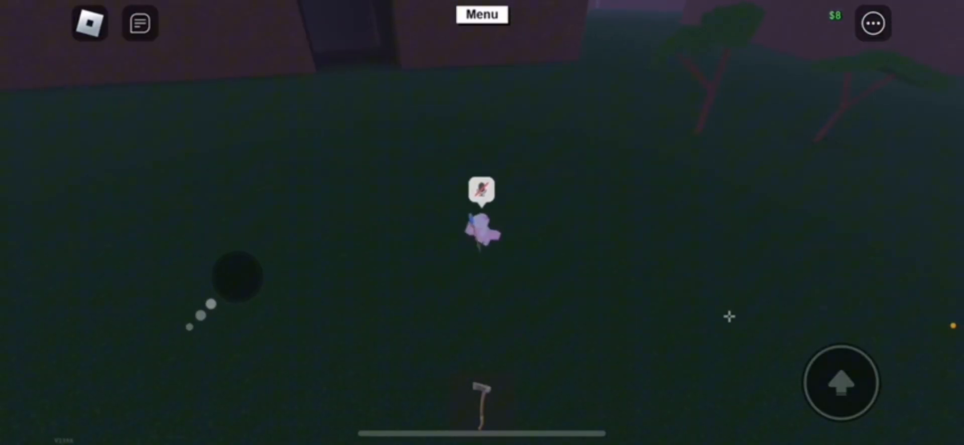
Walk the character with the hatchet across the dark grassland into the cave
{"action": "left_click", "coordinate": [482, 403]}
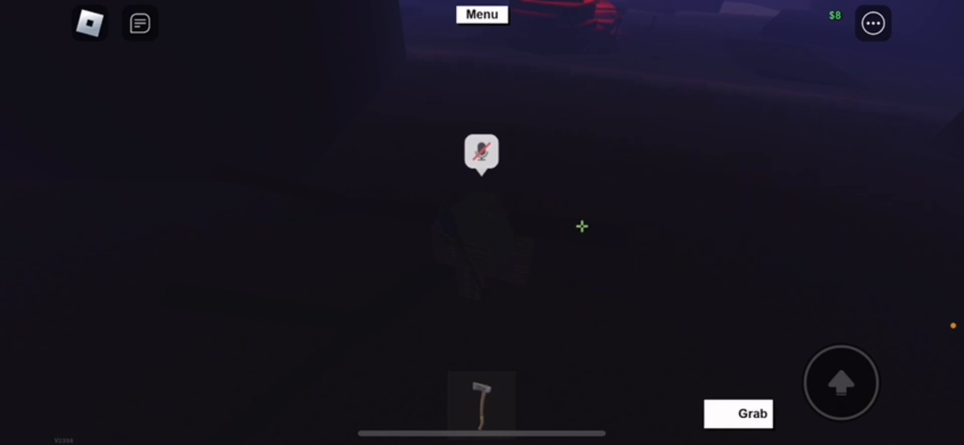
Grab the nearby object in the dark cave
{"action": "left_click", "coordinate": [749, 414]}
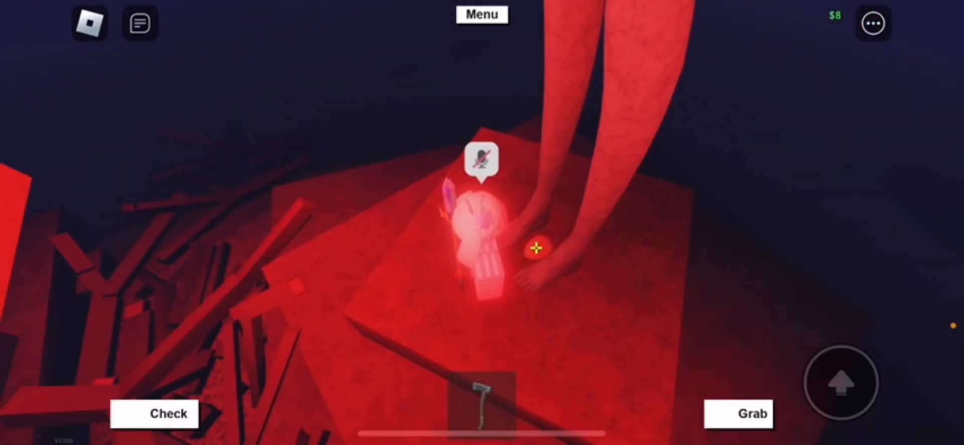
Grab the red egg lying beside the giant creature's feet
{"action": "left_click", "coordinate": [749, 414]}
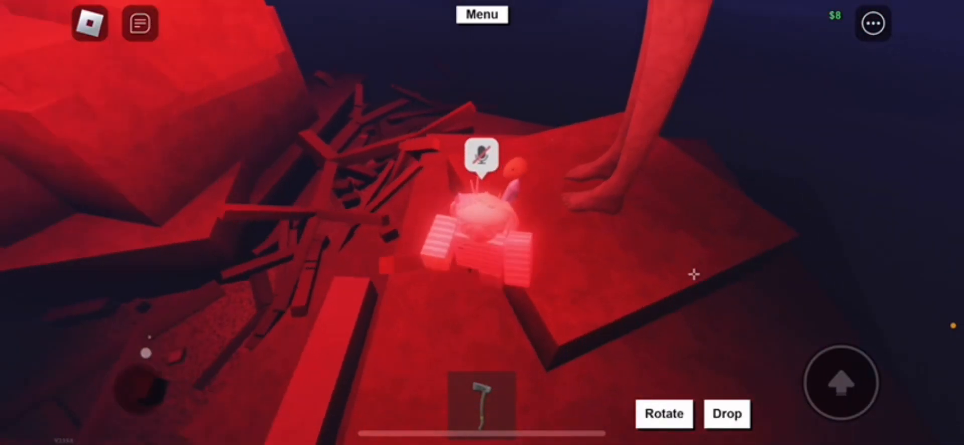